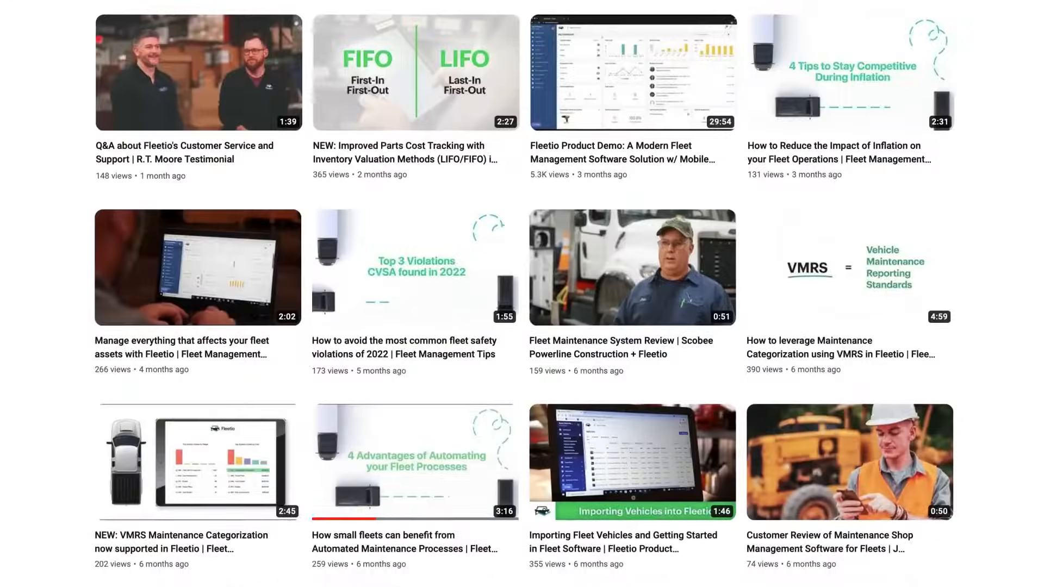
{"action": "scroll", "scroll_direction": "down", "scroll_amount": 3}
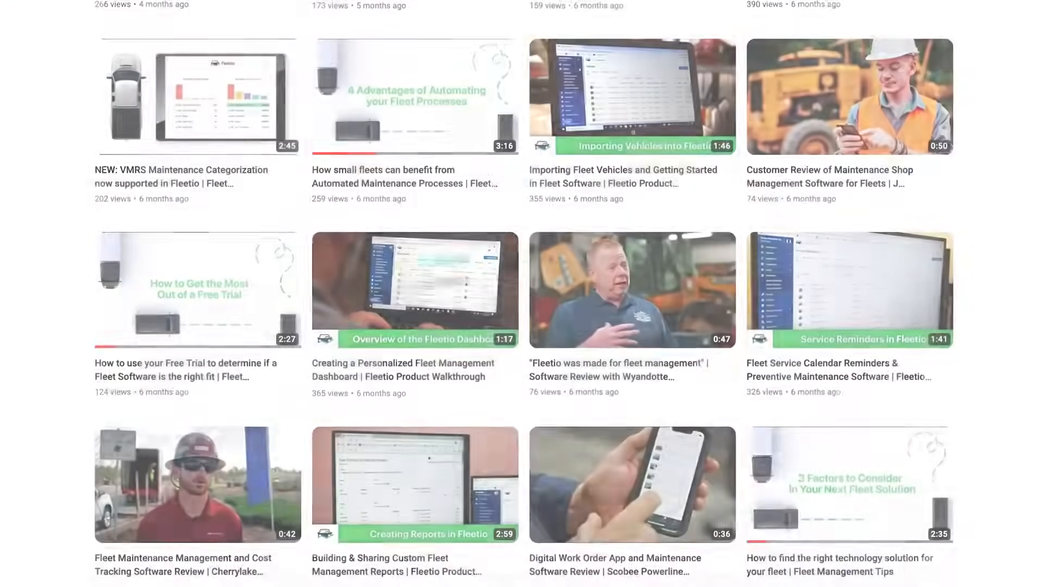